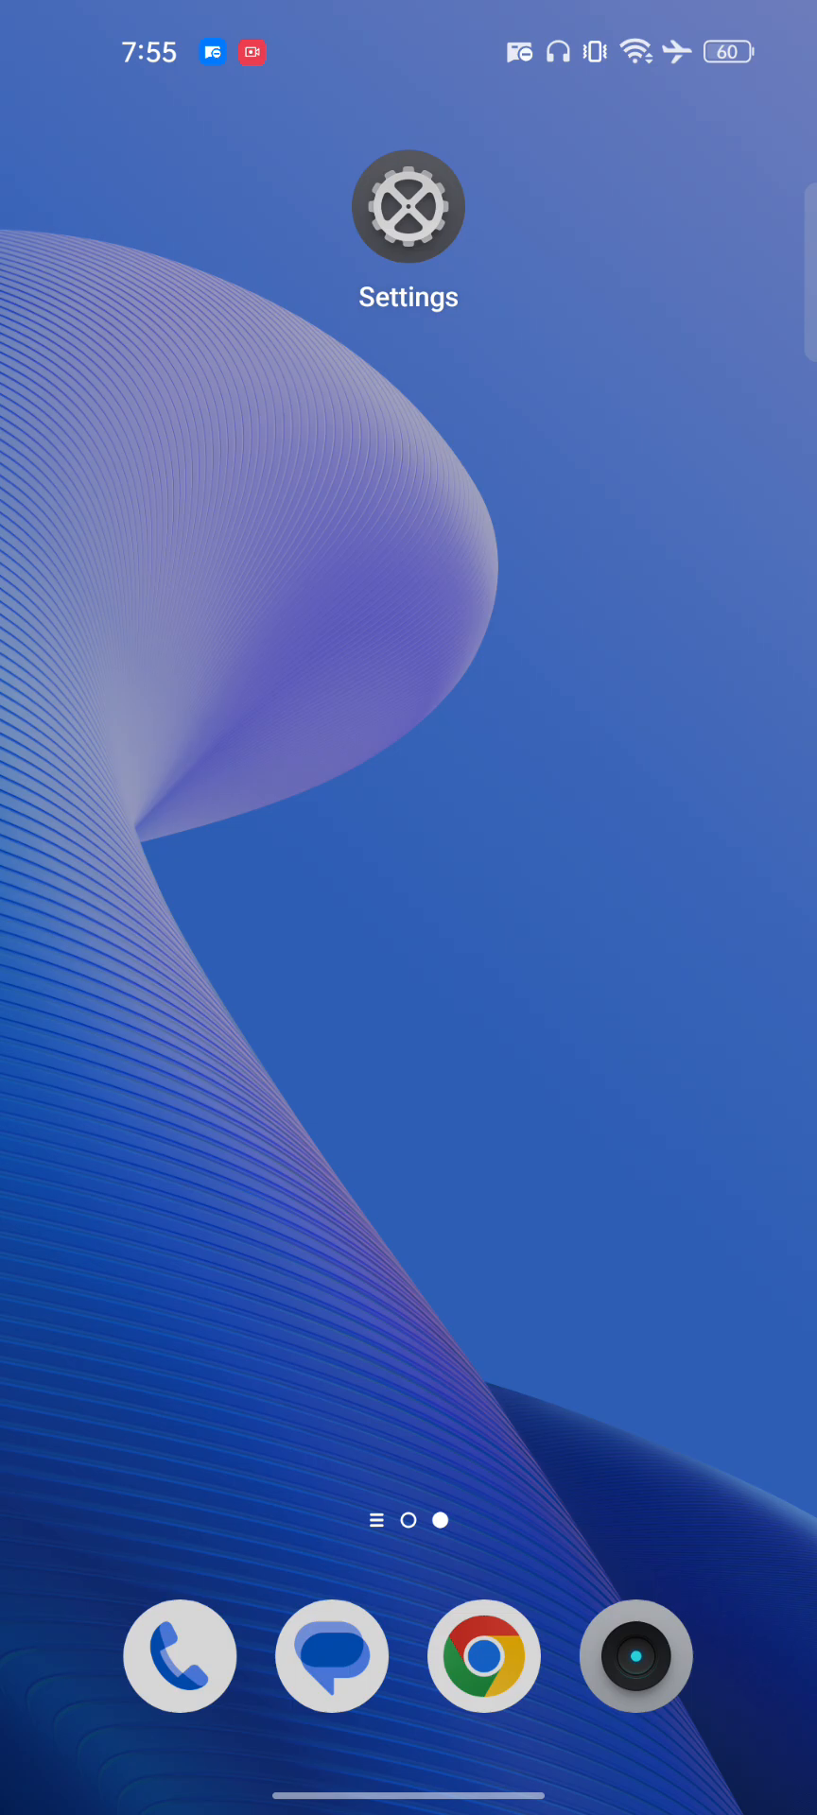
Step: Launch Gmail from the app drawer and show its signed-in Google accounts
scroll("up", 3)
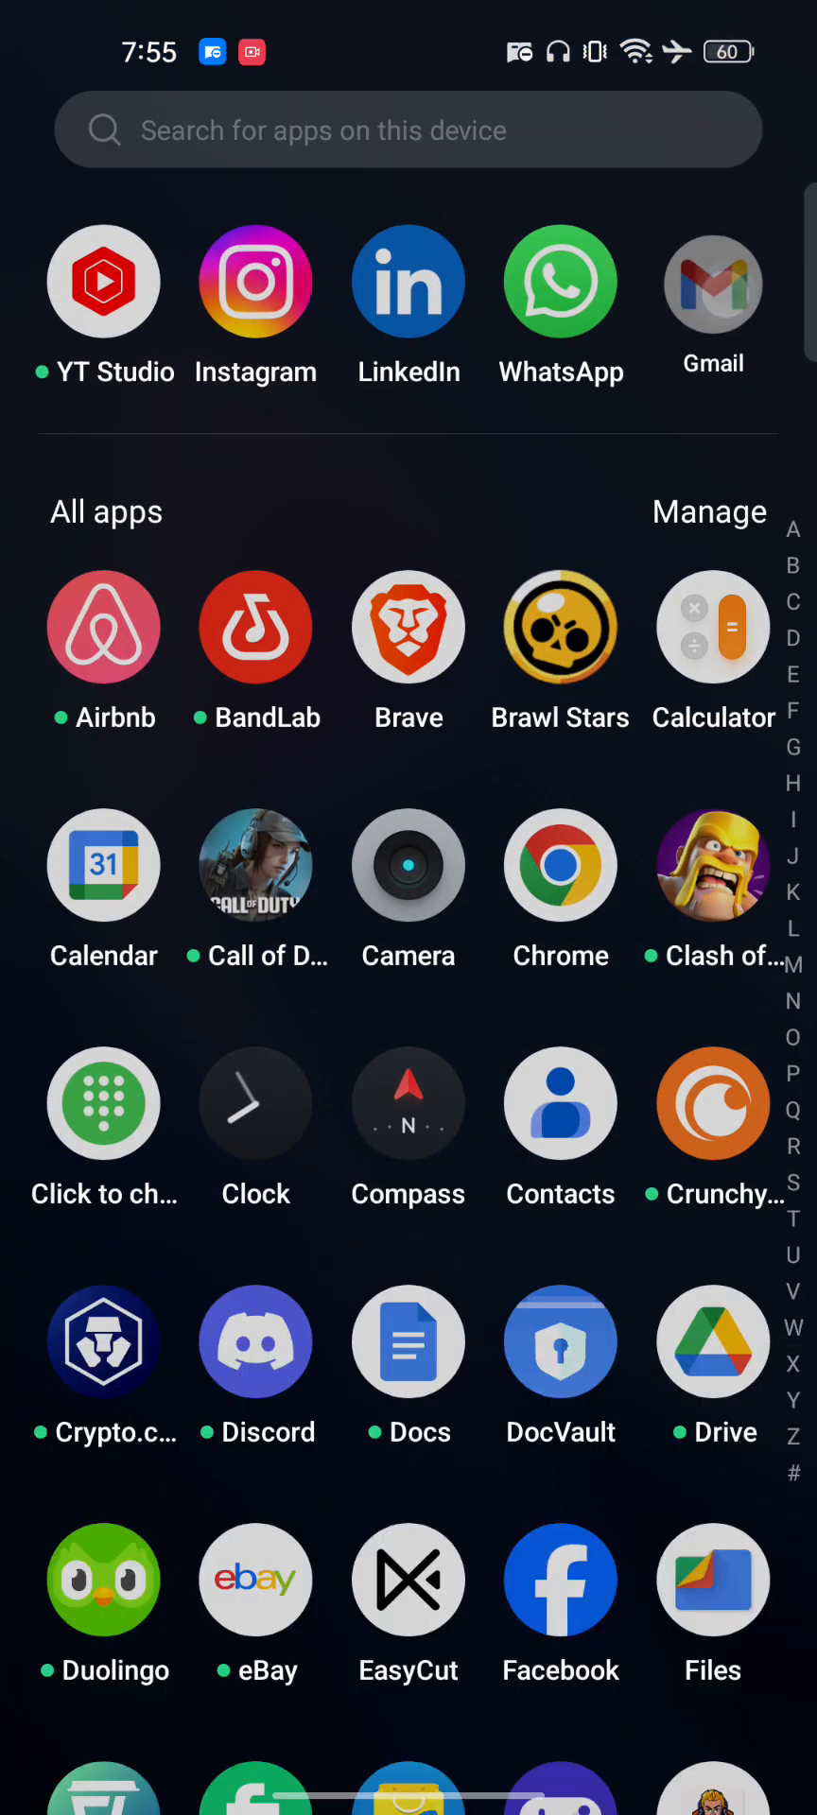
left_click(712, 282)
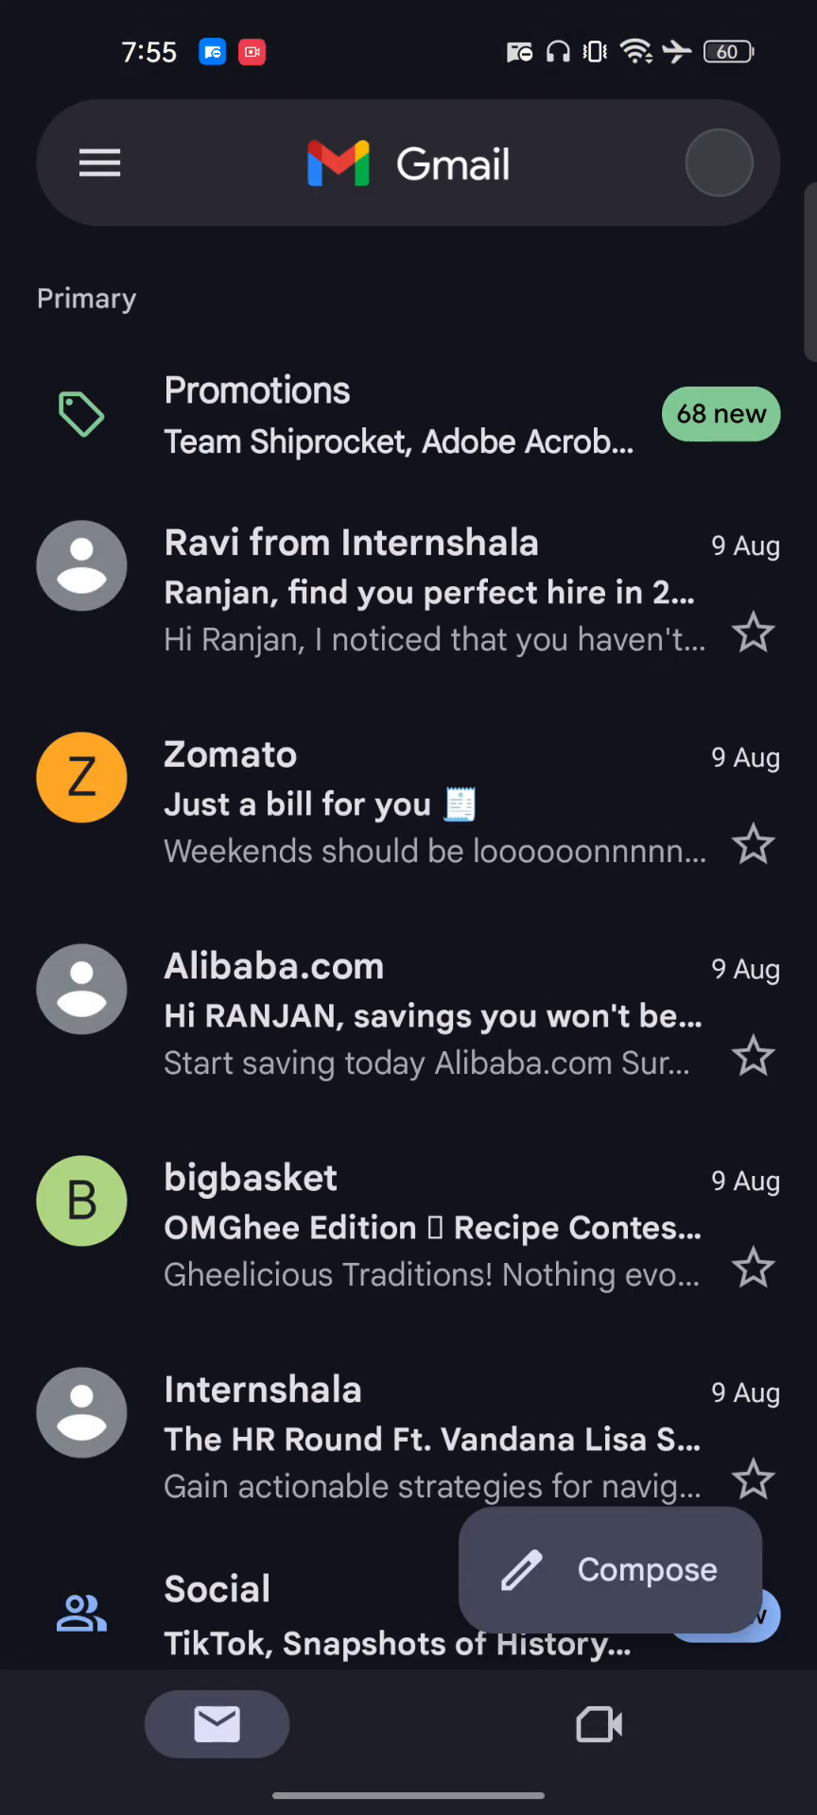
left_click(718, 161)
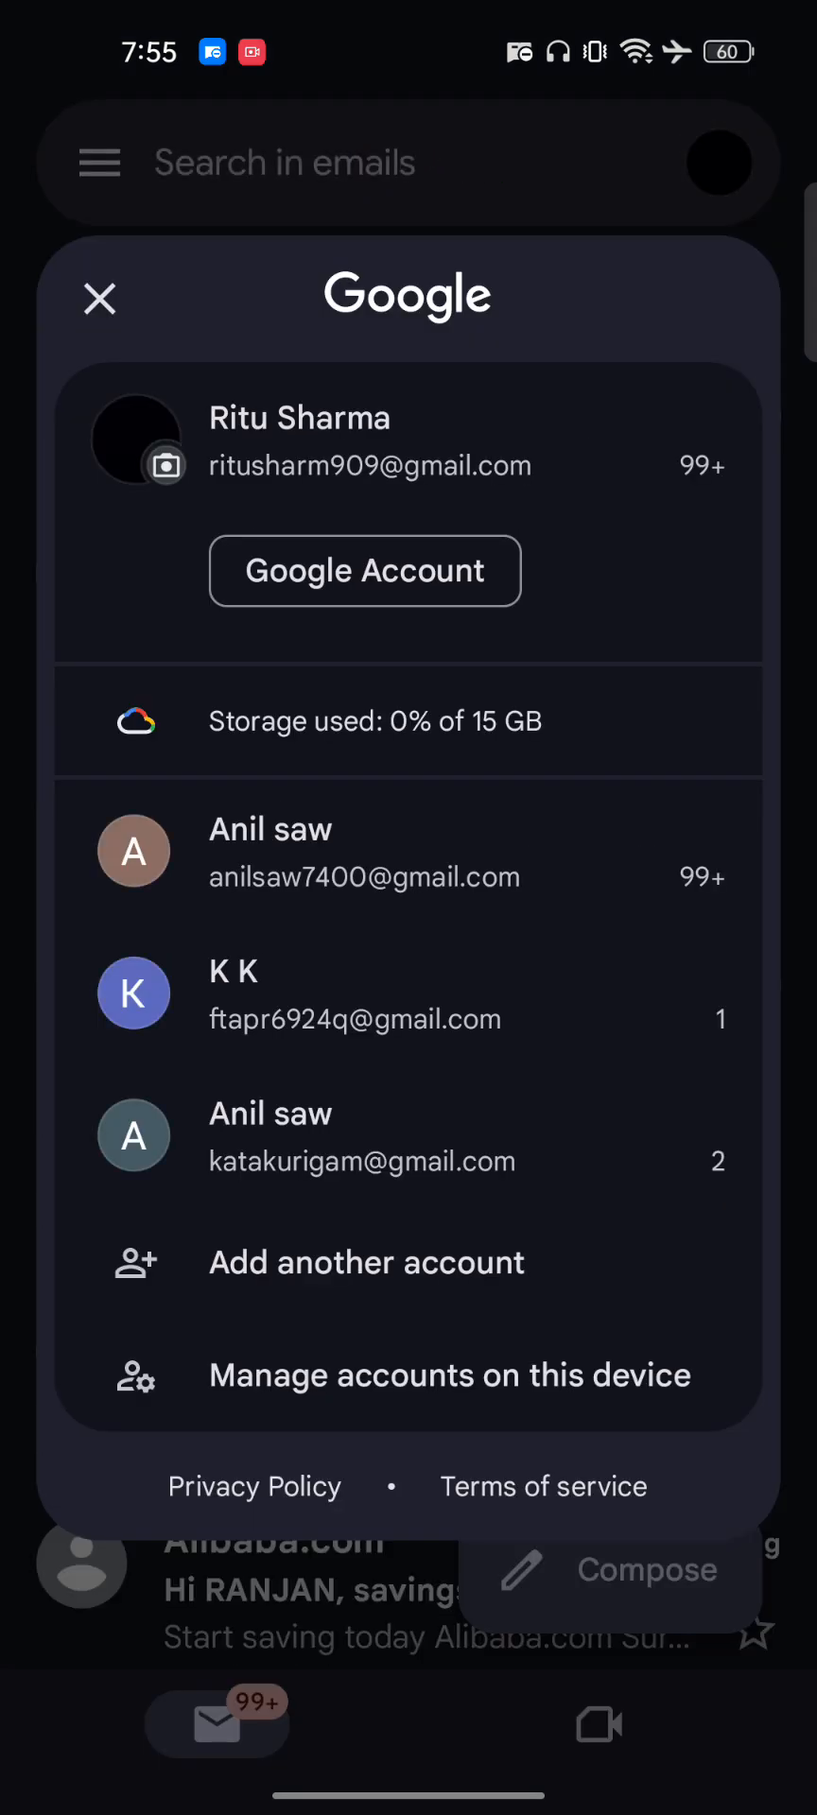
Step: Add another Google account from the account switcher
left_click(98, 299)
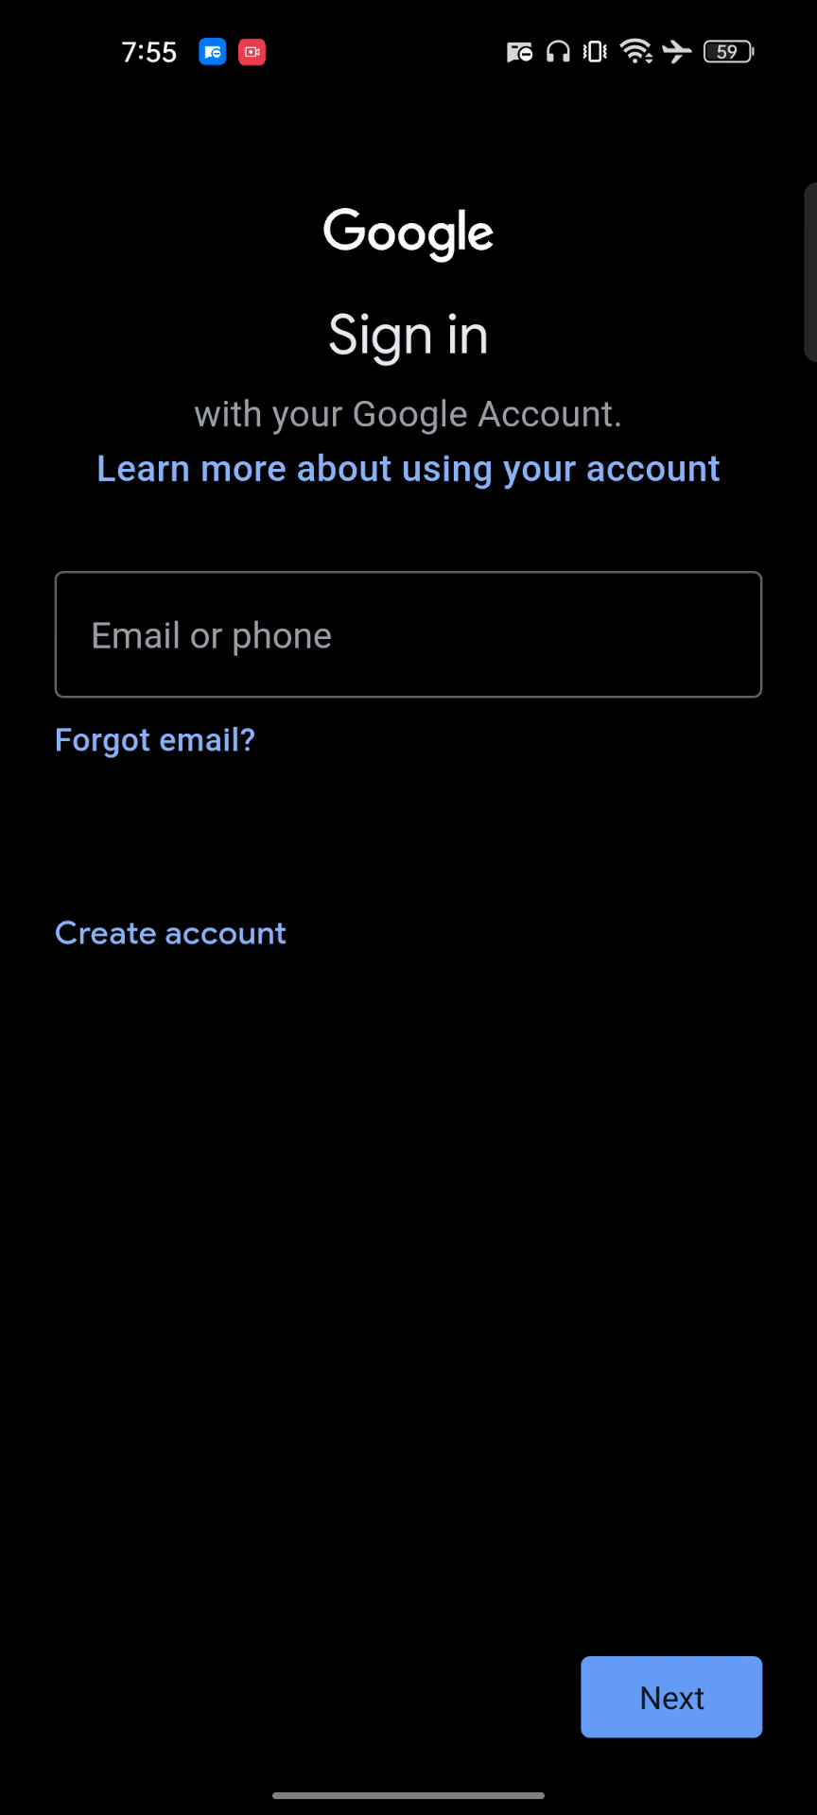
Step: Fill in the account email from the 'ani' autofill suggestion, then choose 'Forgot email?'
left_click(407, 634)
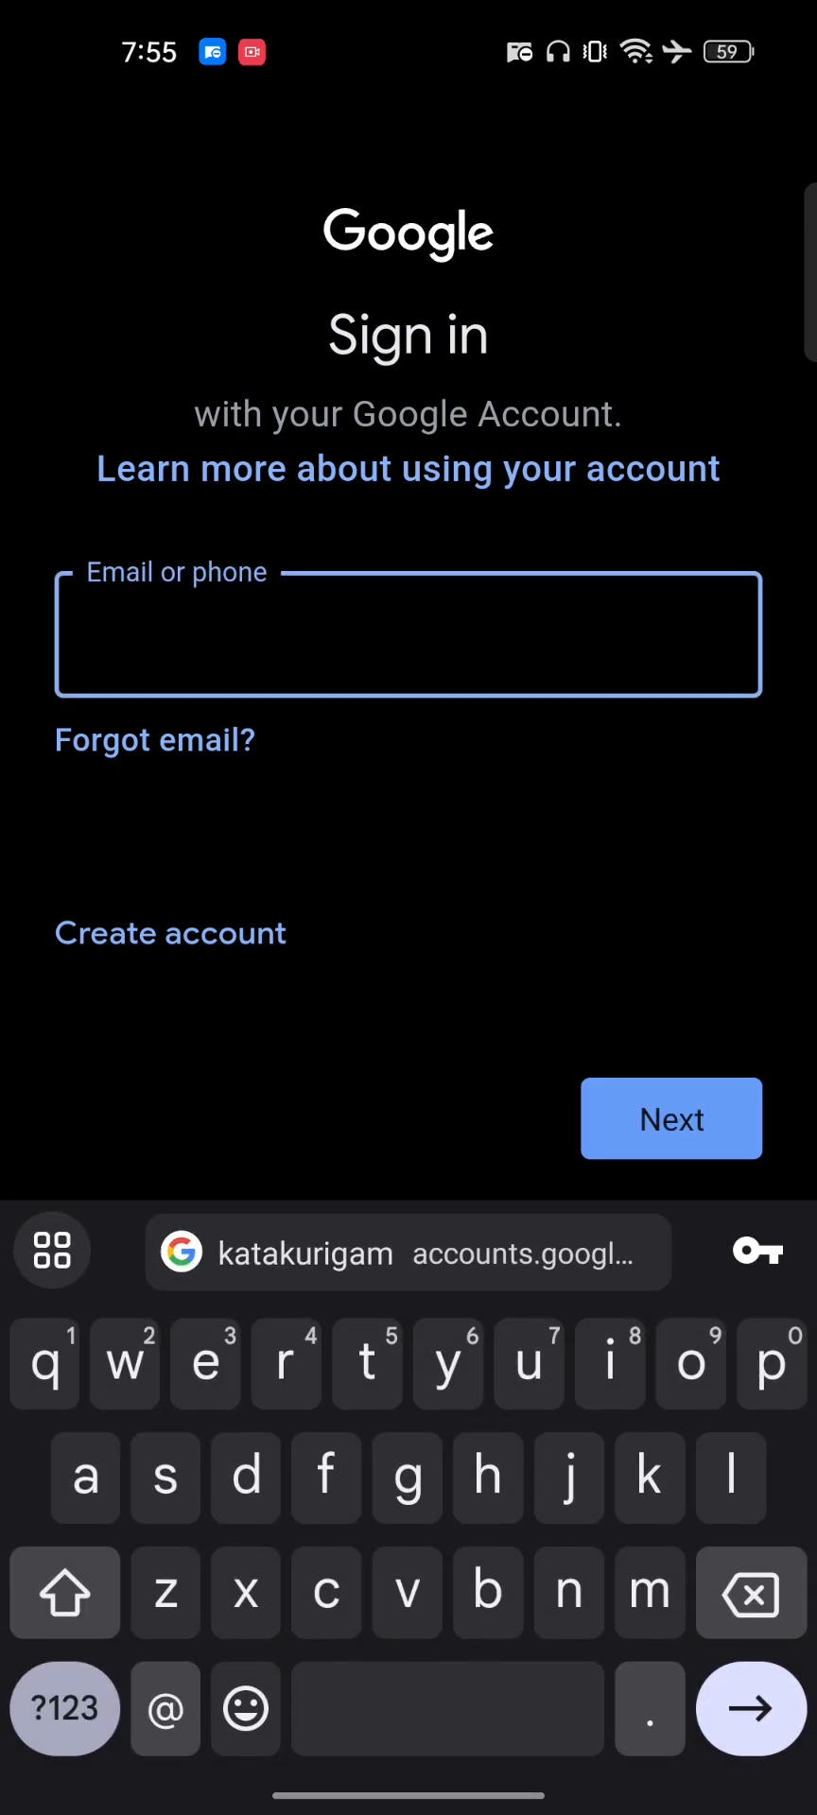
type("ani")
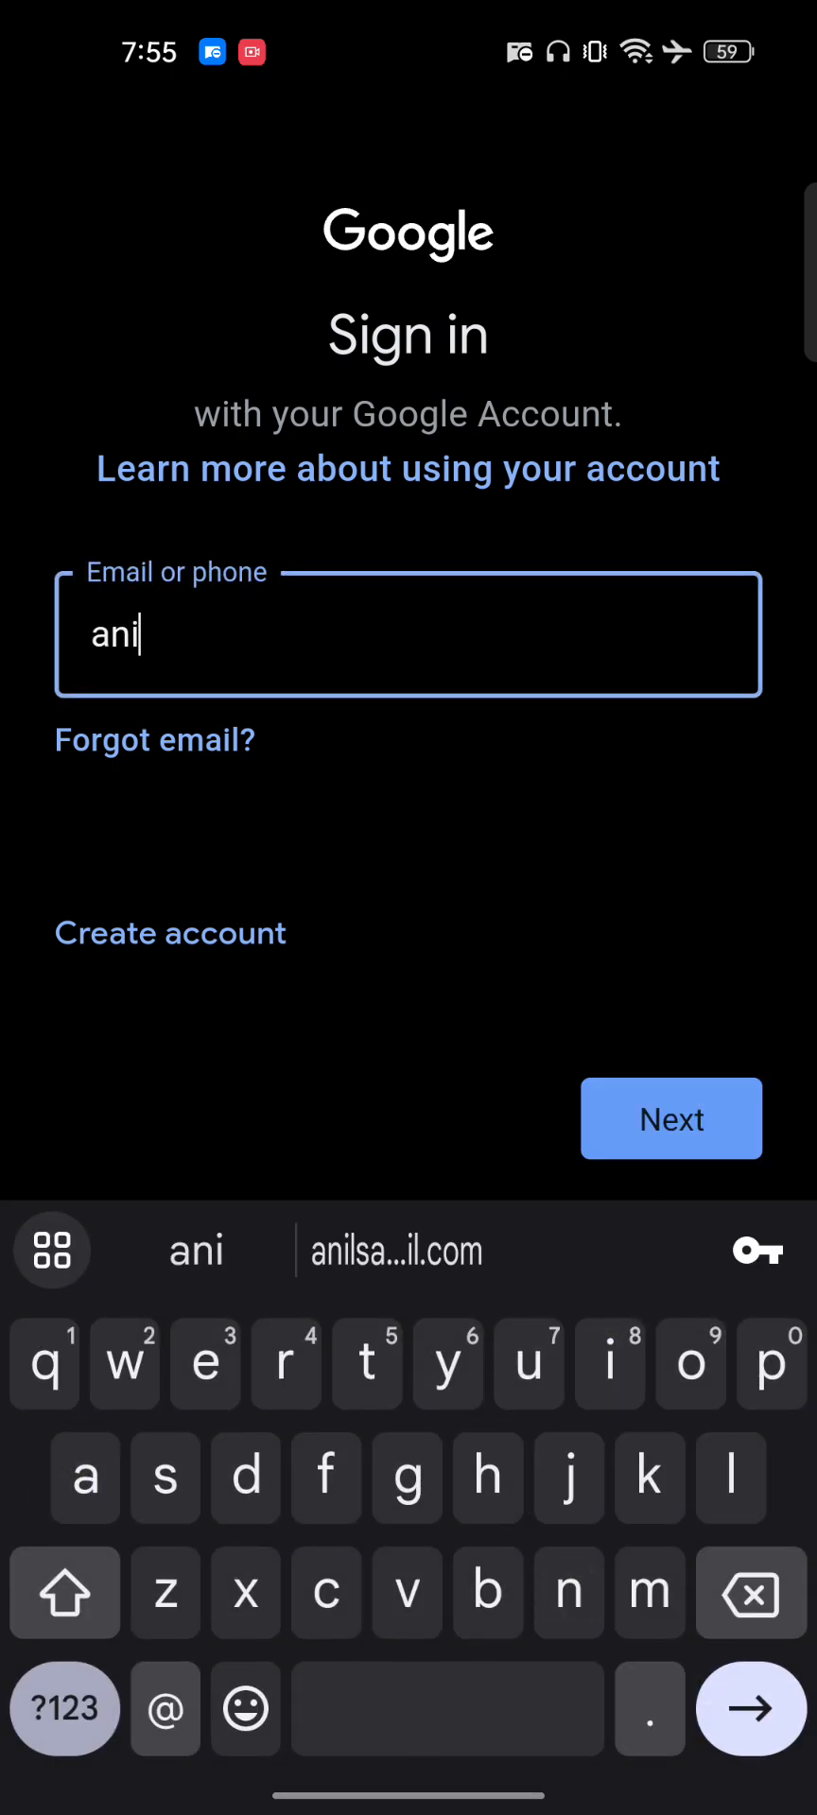
left_click(396, 1252)
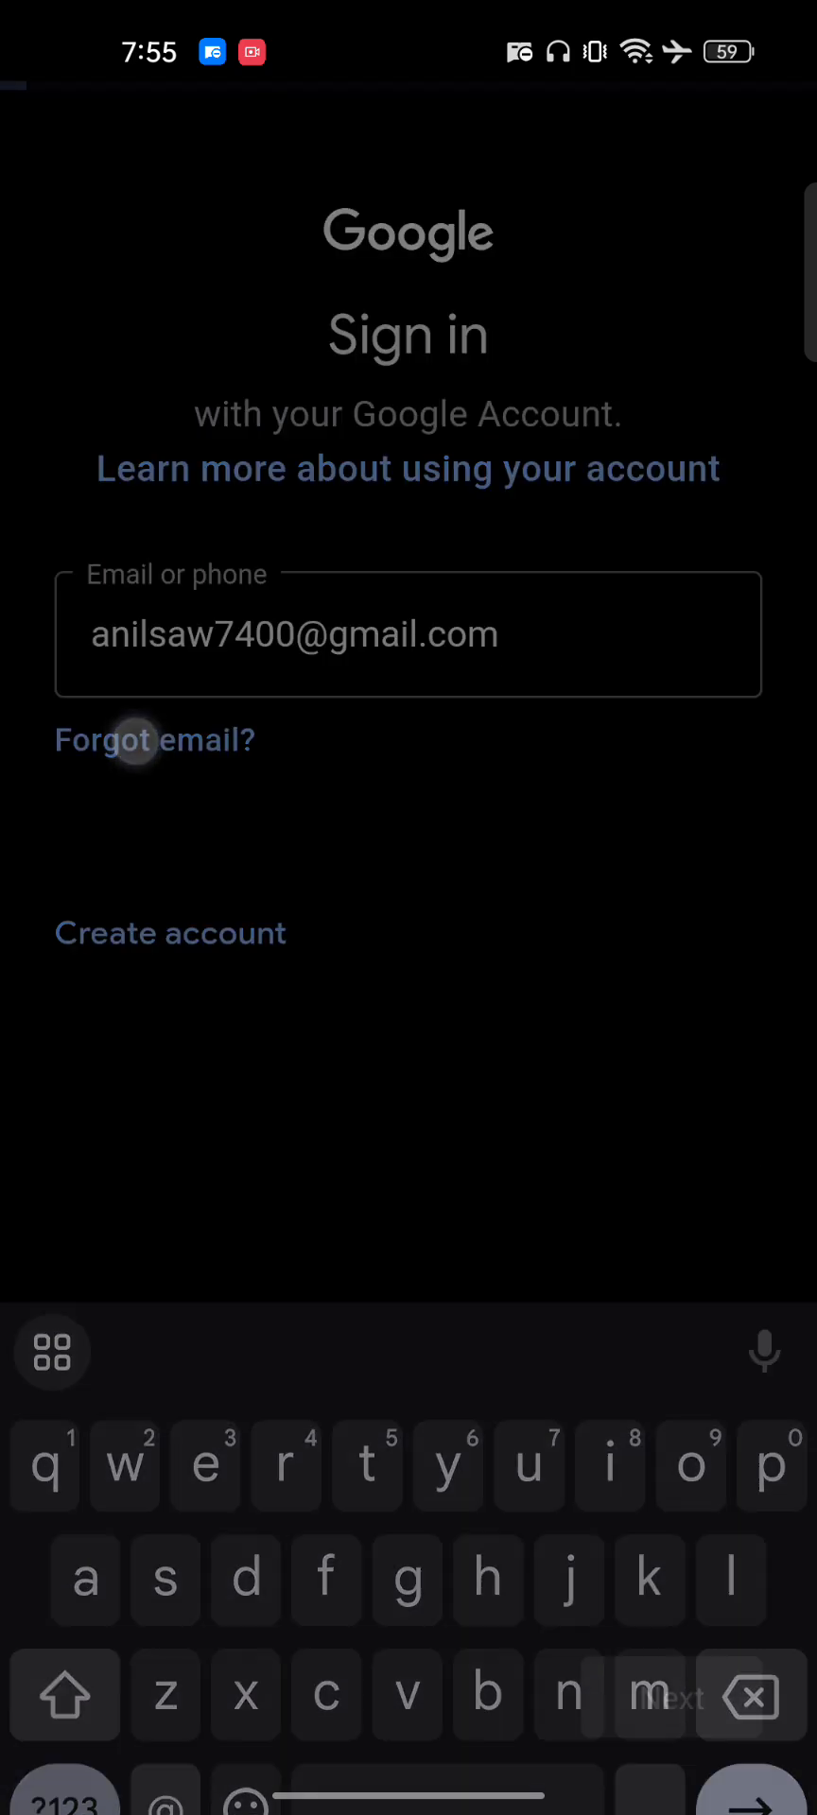
left_click(154, 740)
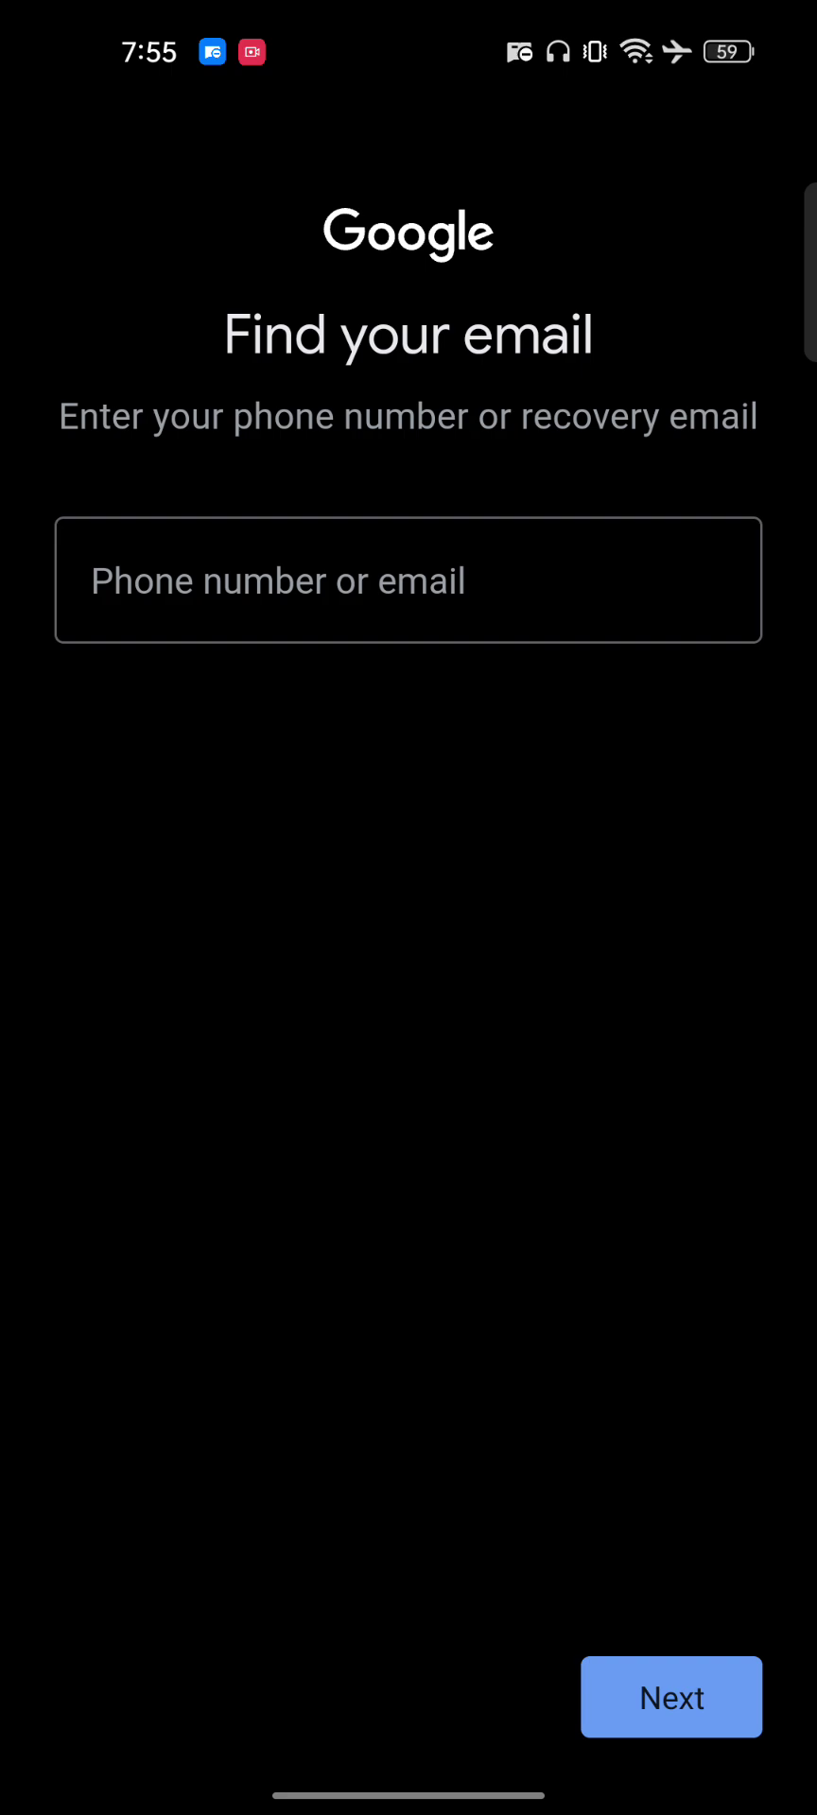
Step: Leave the email-recovery page and go back to the sign-in page
left_click(407, 579)
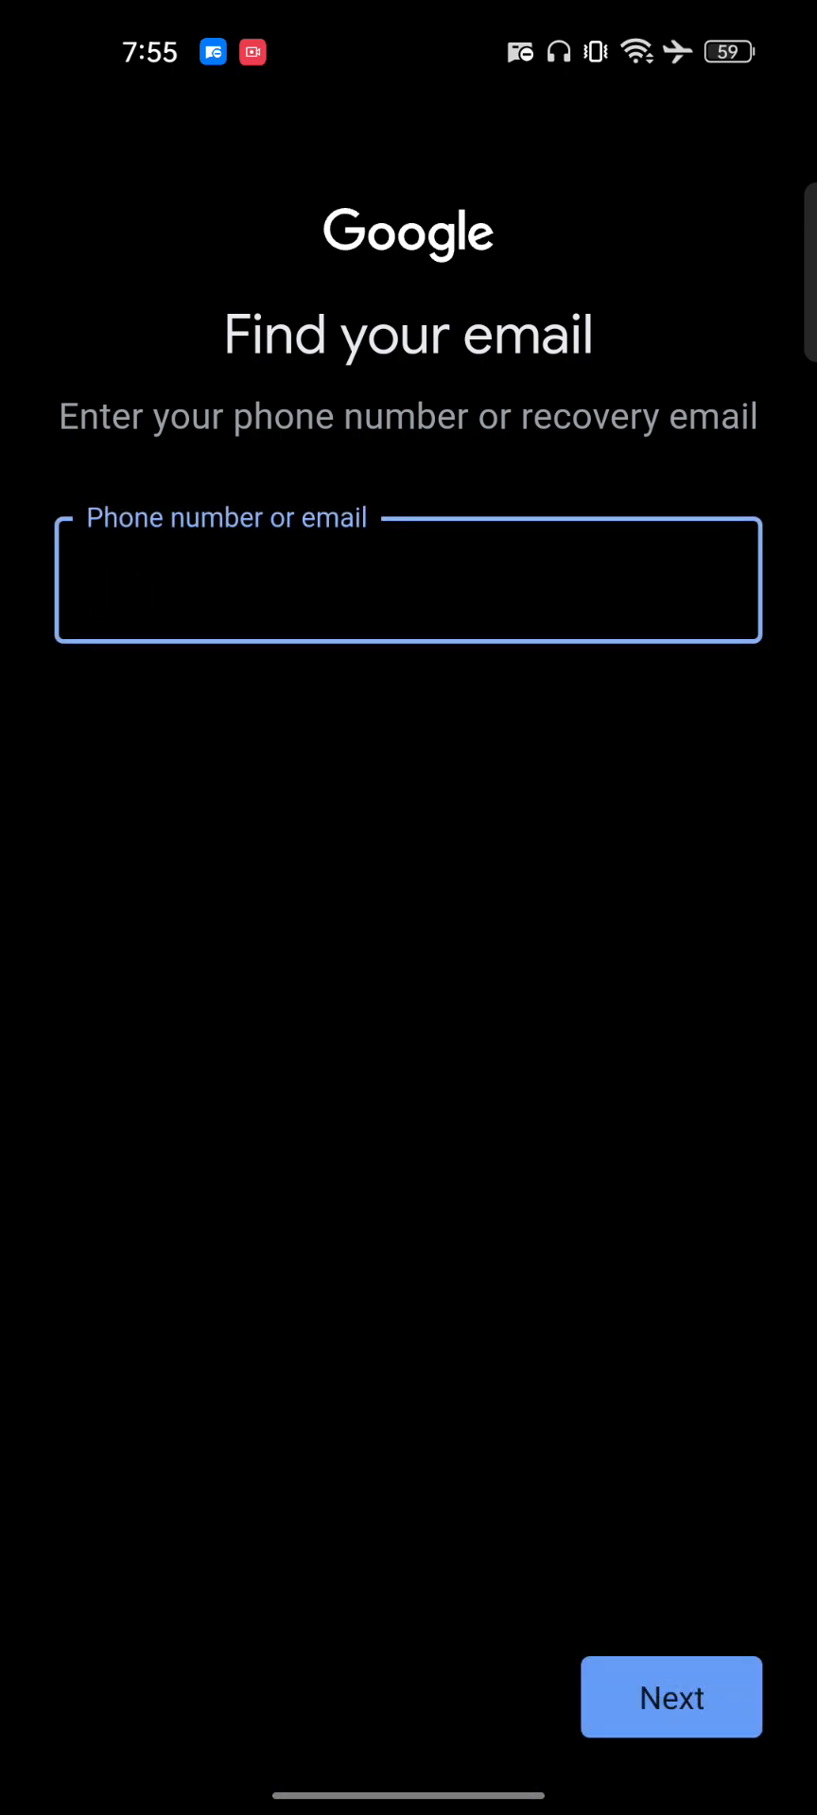
key("Back")
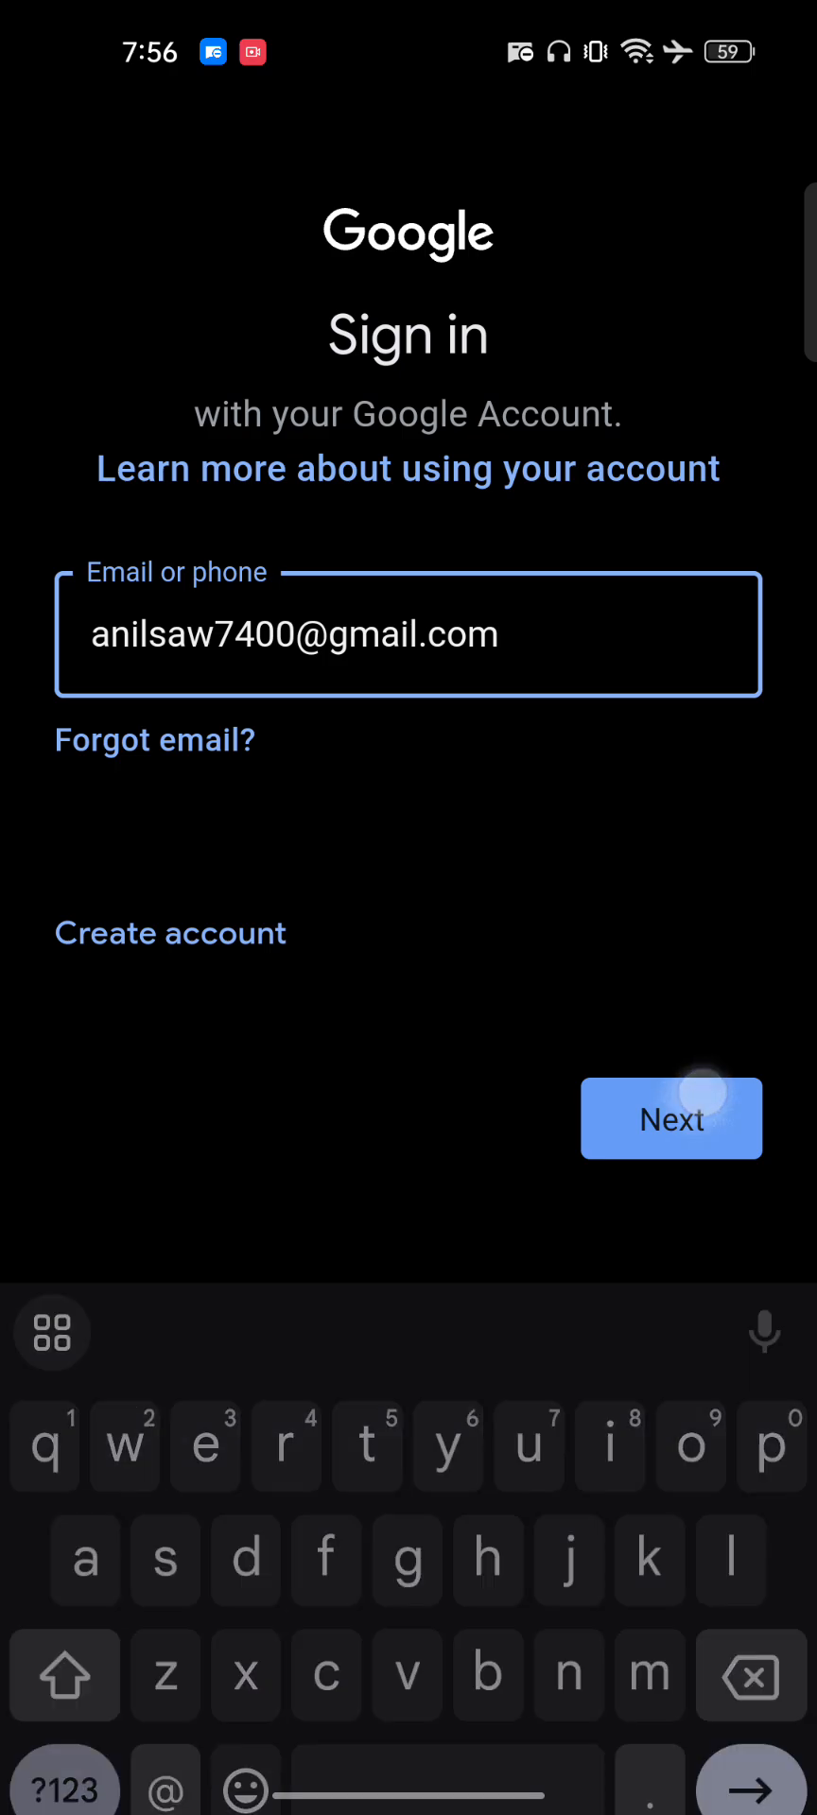
Step: Submit the email, resubmit a corrected email, then choose 'Forgot password?'
left_click(670, 1119)
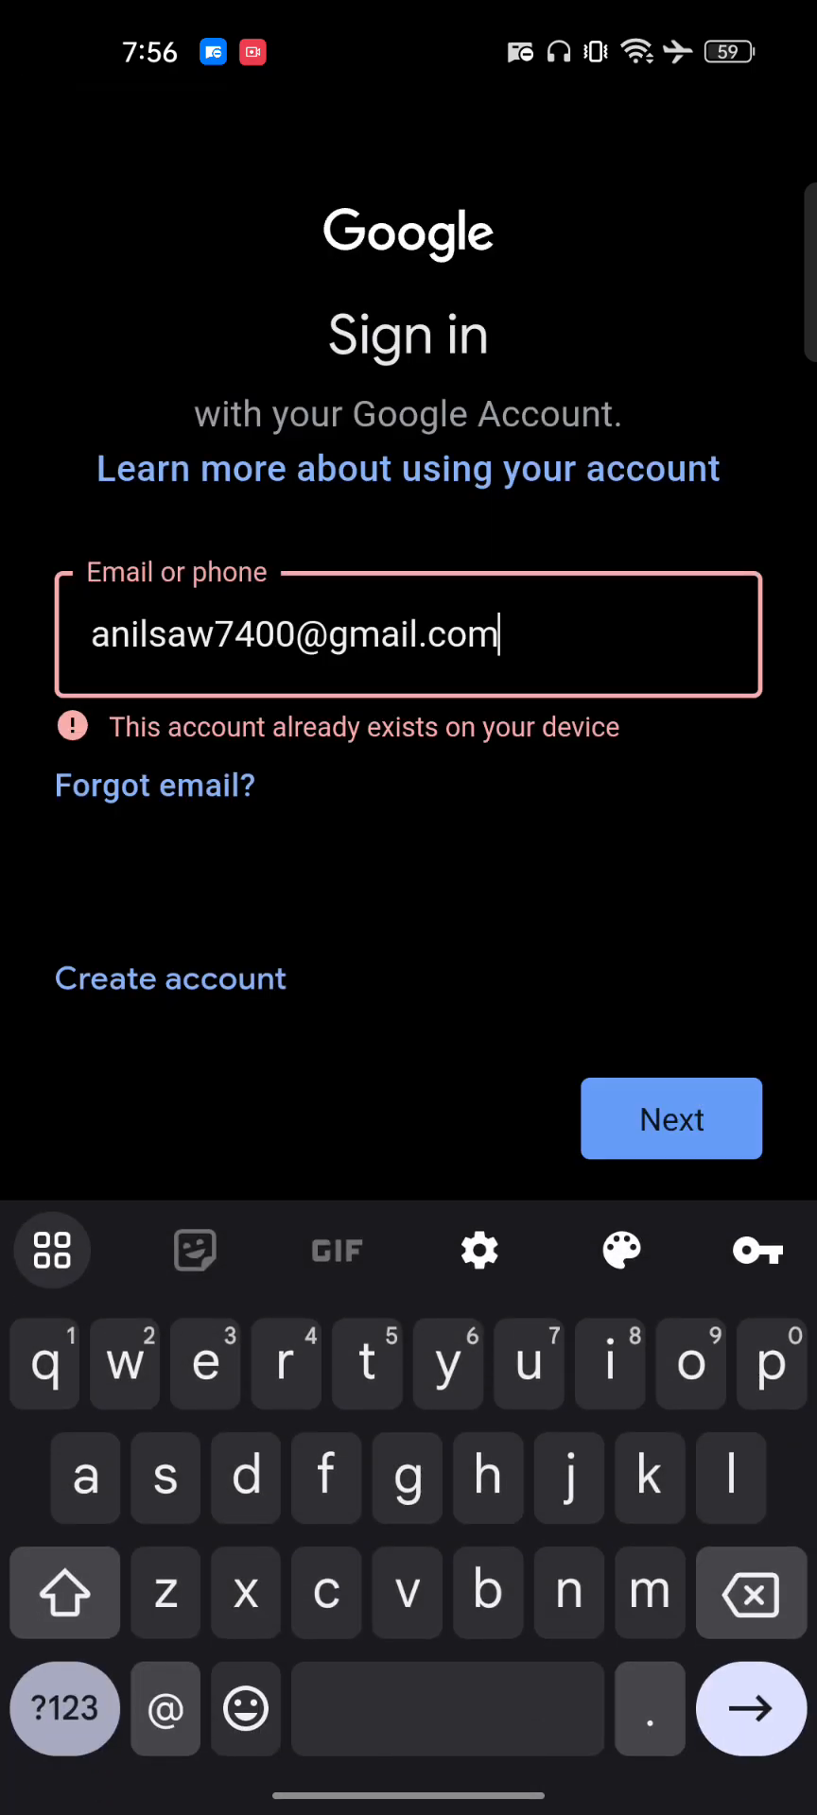
left_click(213, 634)
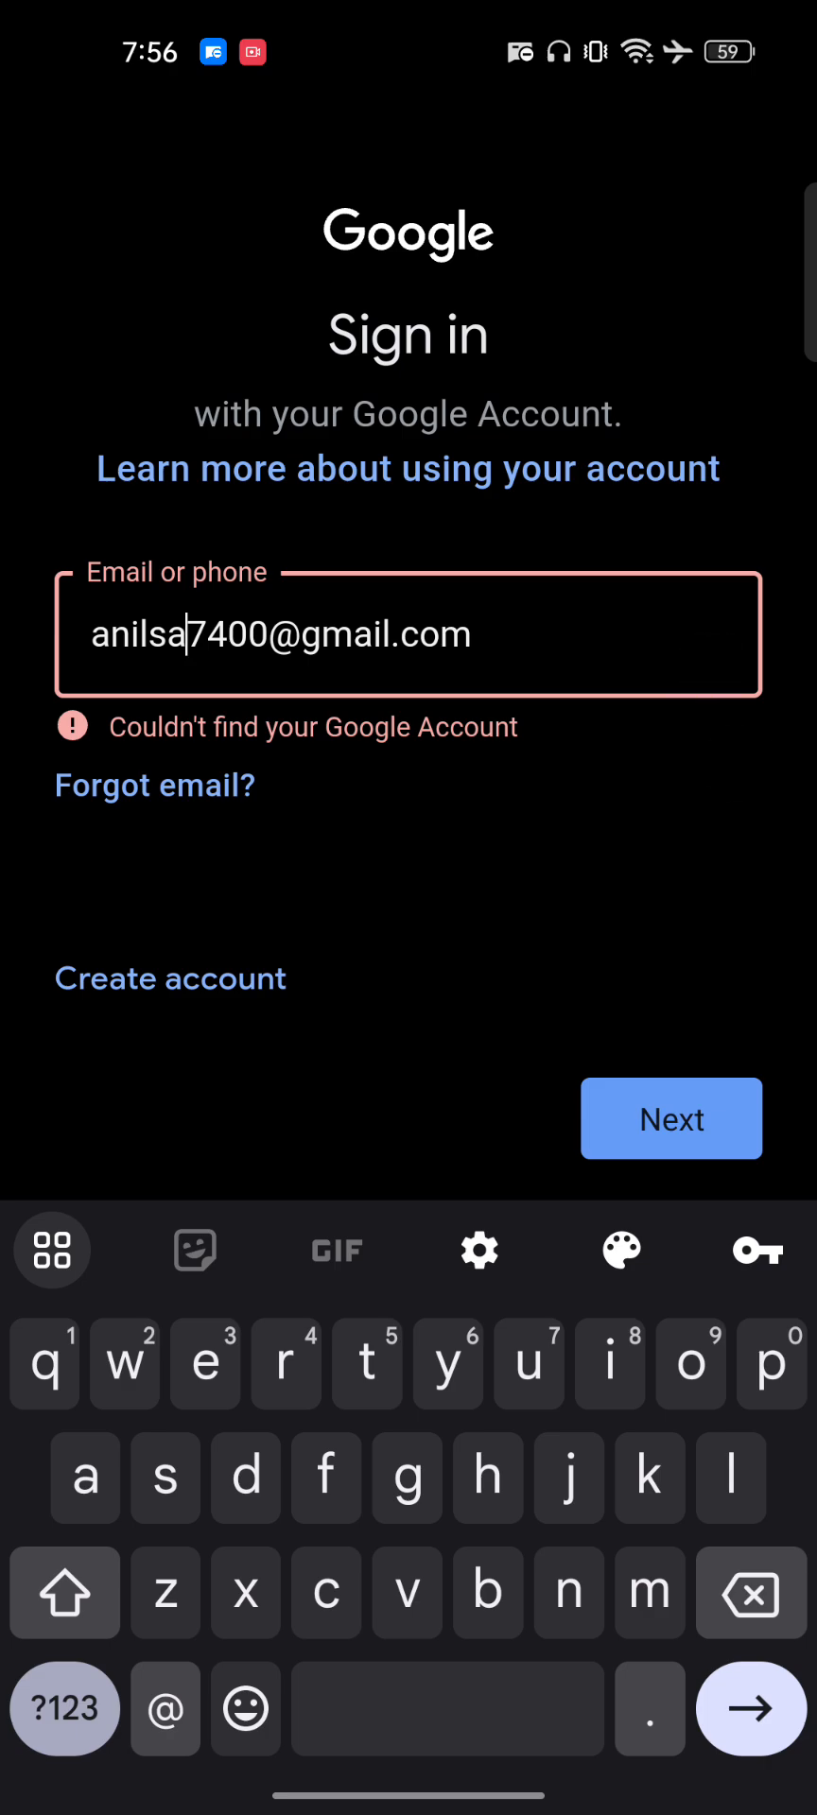
left_click(670, 1119)
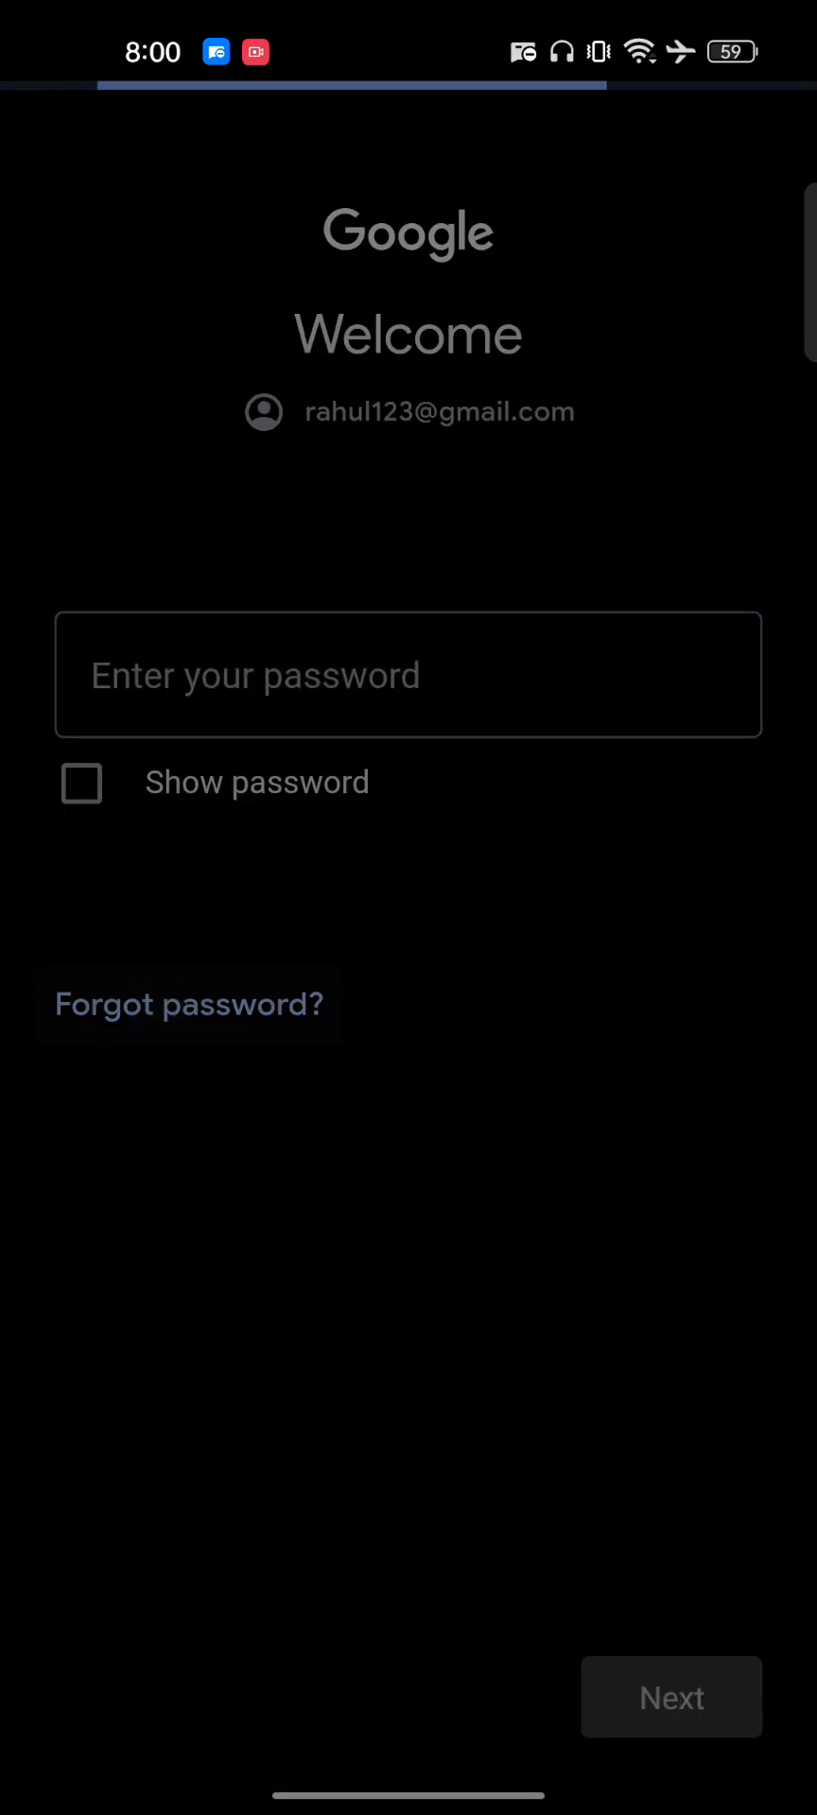
left_click(671, 1697)
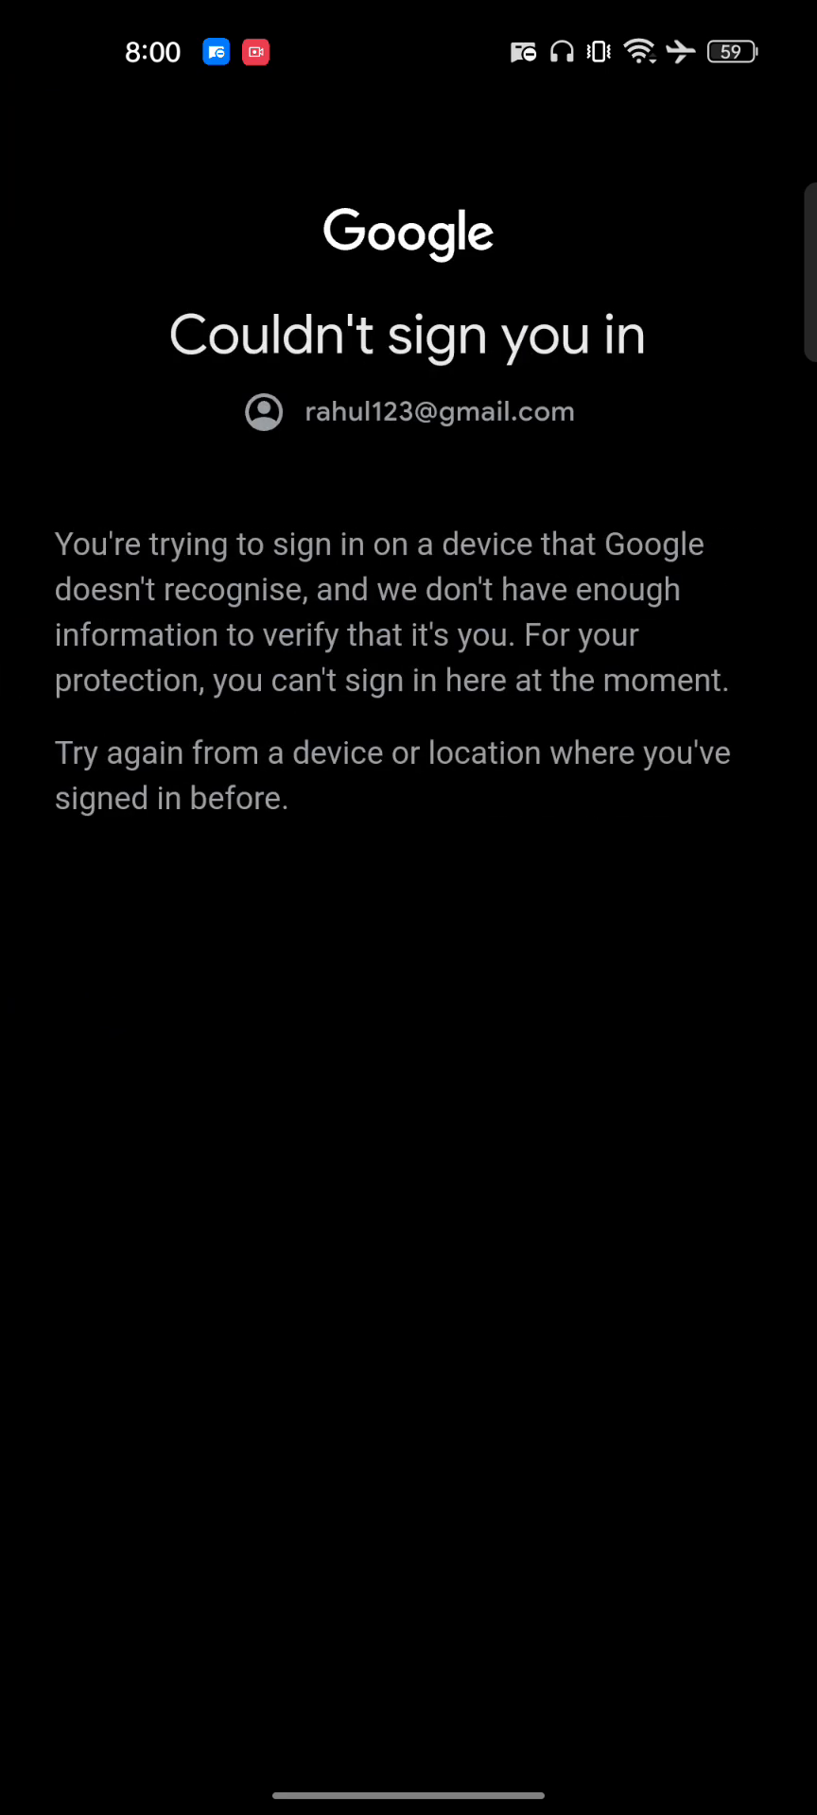